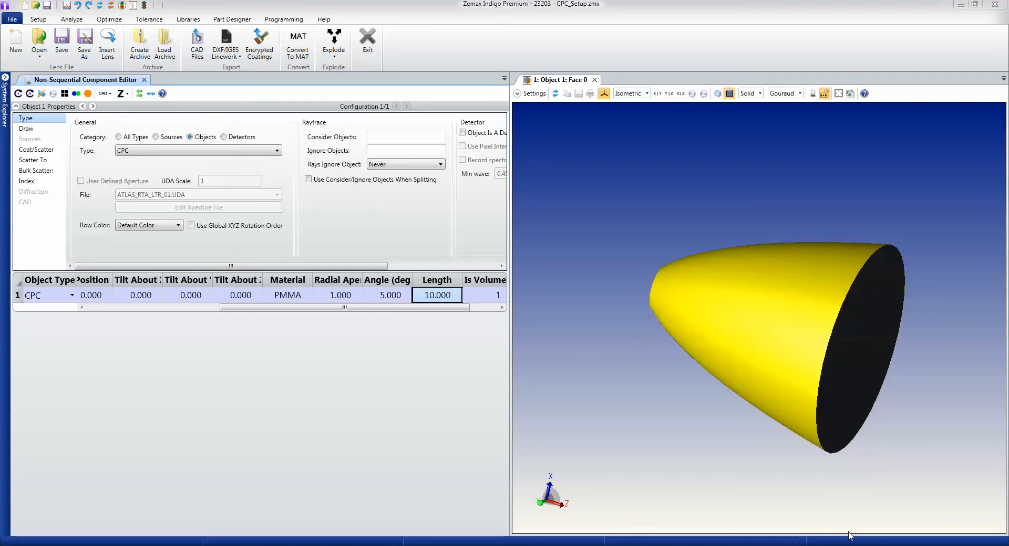
{"action": "mouse_move", "coordinate": [222, 316]}
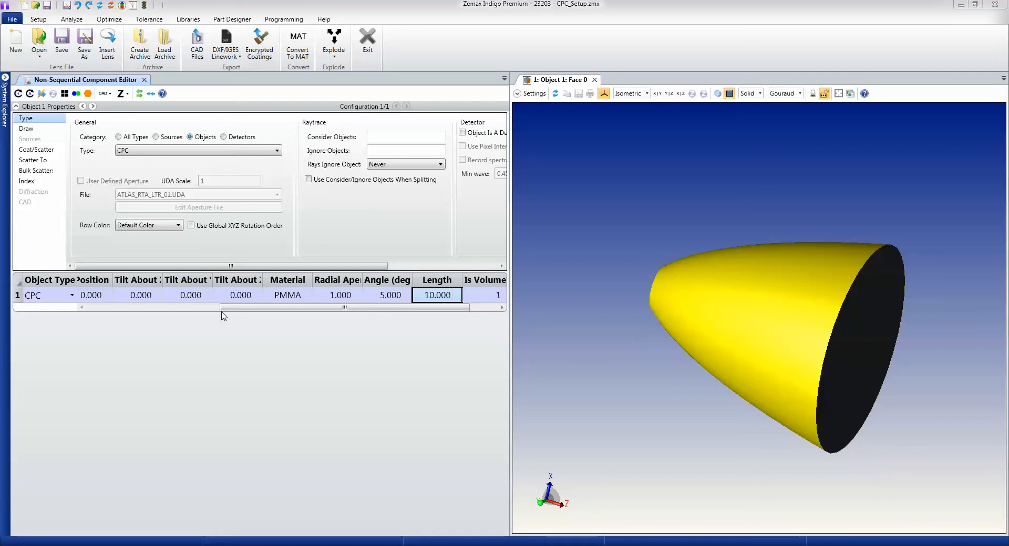
{"action": "mouse_move", "coordinate": [142, 159]}
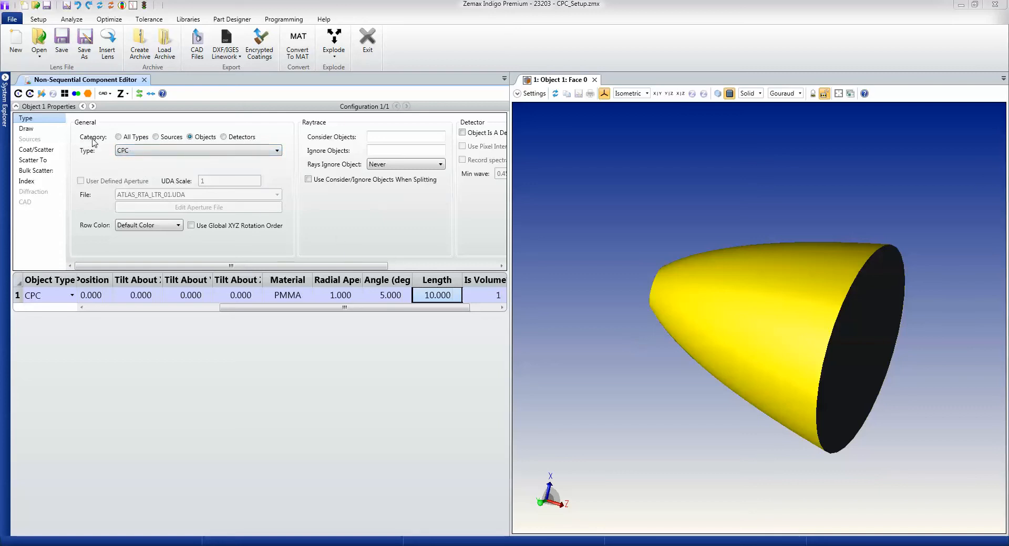
{"action": "mouse_move", "coordinate": [187, 147]}
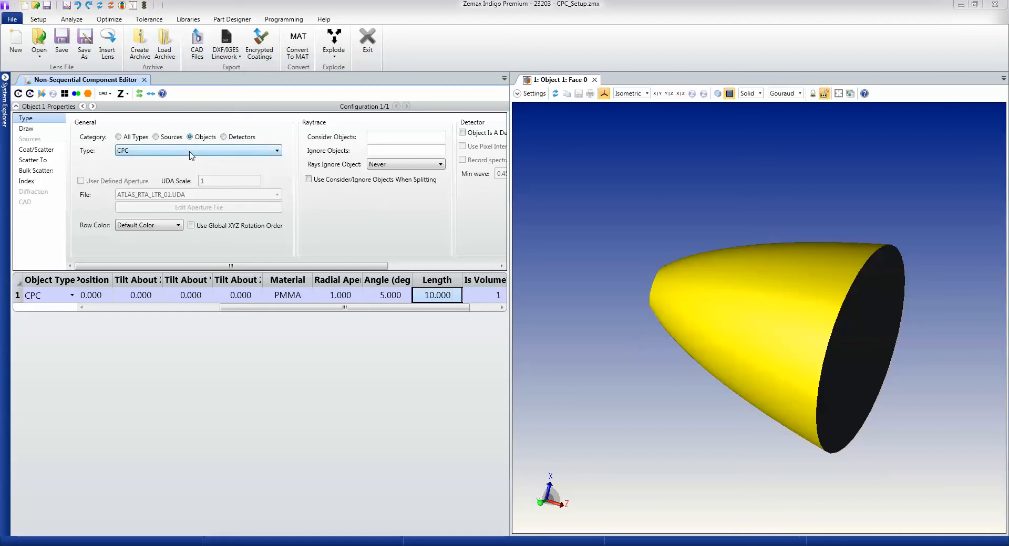
Step: Browse the object type list for the CPC entry in the Non-Sequential Component Editor
{"action": "left_click", "coordinate": [276, 151]}
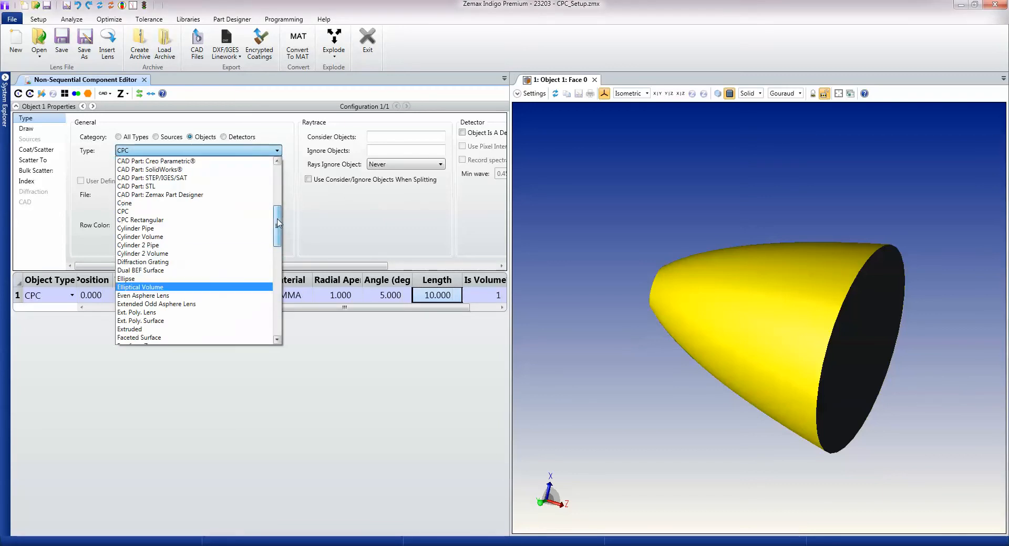
{"action": "scroll", "scroll_direction": "up", "scroll_amount": 3}
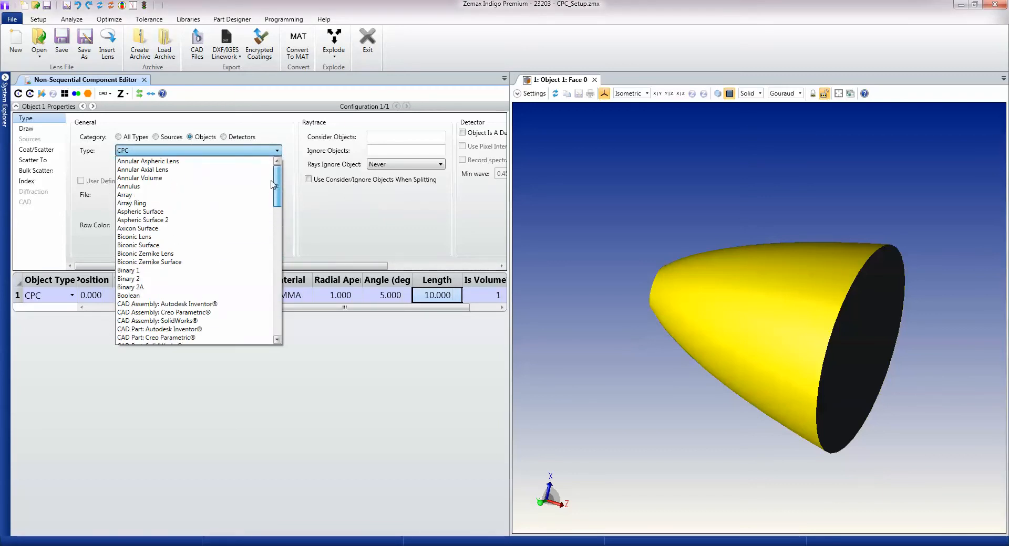
{"action": "scroll", "scroll_direction": "down", "scroll_amount": 3}
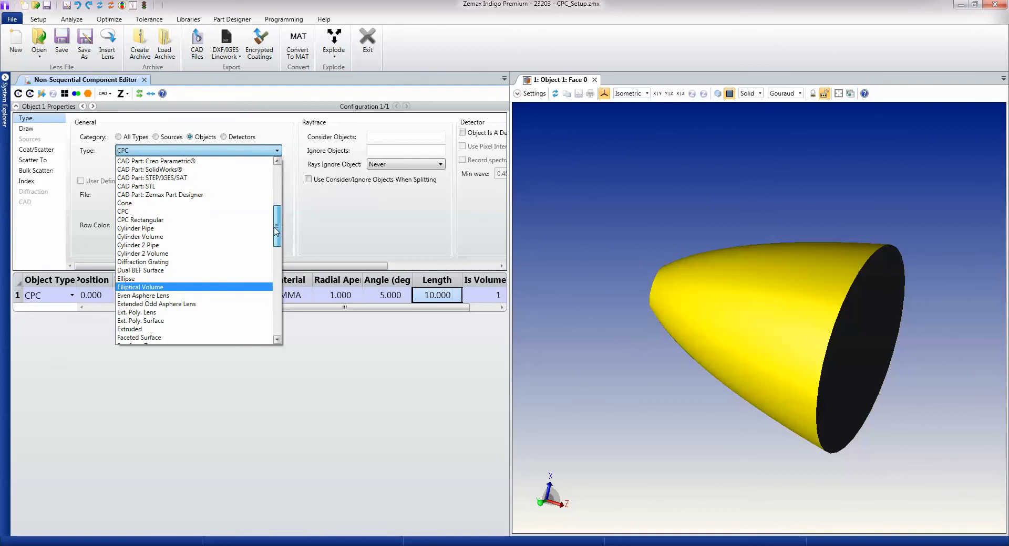
{"action": "scroll", "scroll_direction": "down", "scroll_amount": 3}
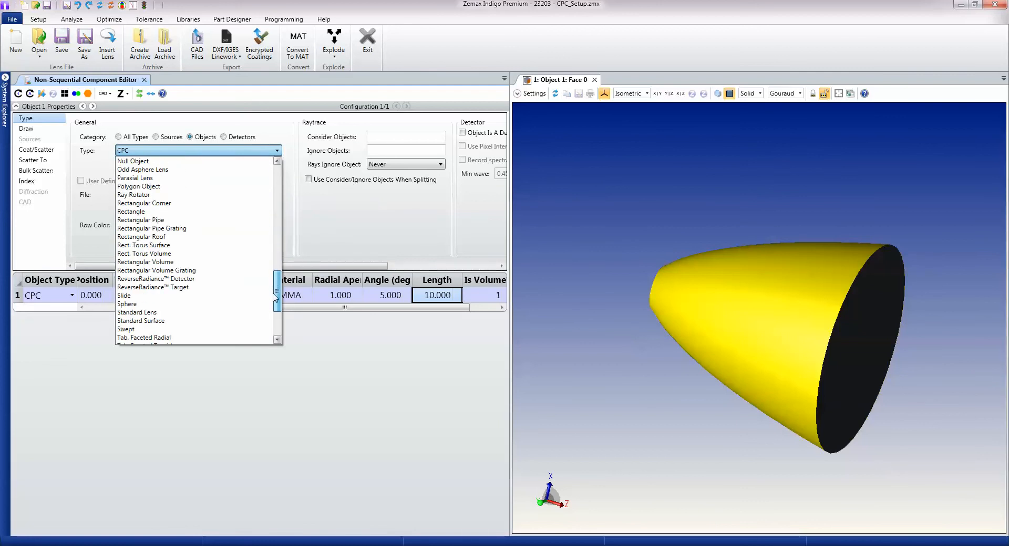
{"action": "scroll", "scroll_direction": "down", "scroll_amount": 3}
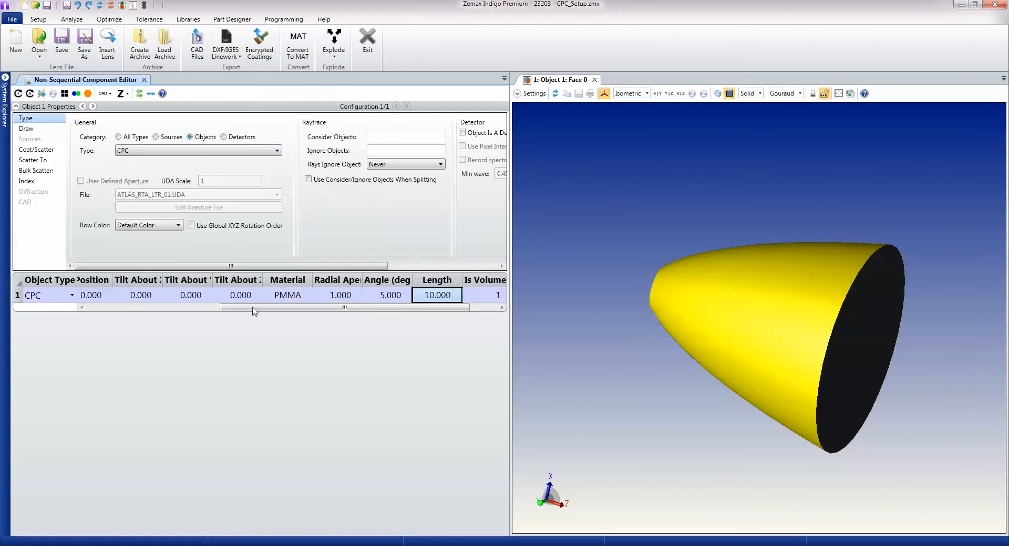
Step: Scroll the editor columns across to the CPC's Length cell and select it for editing
{"action": "scroll", "scroll_direction": "left", "scroll_amount": 3}
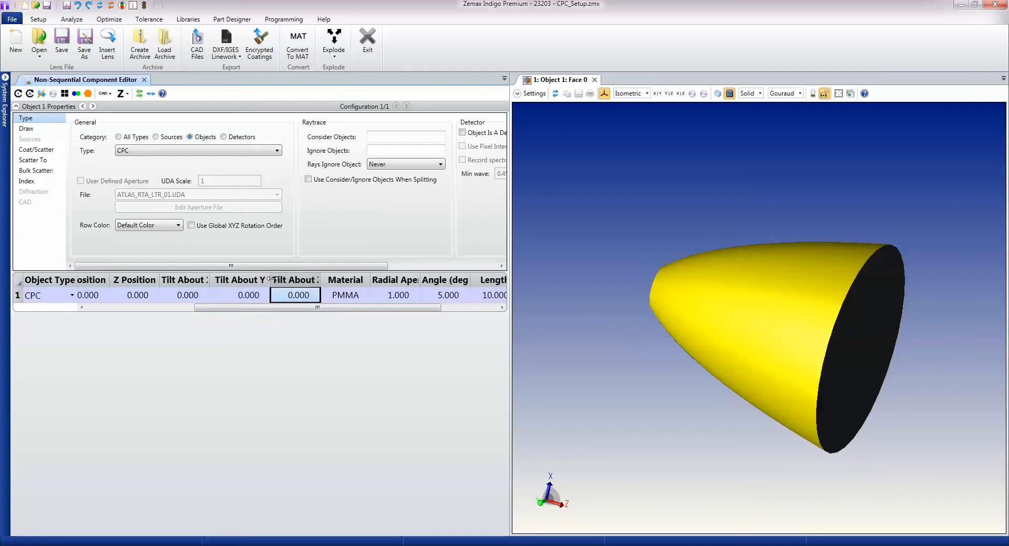
{"action": "scroll", "scroll_direction": "right", "scroll_amount": 3}
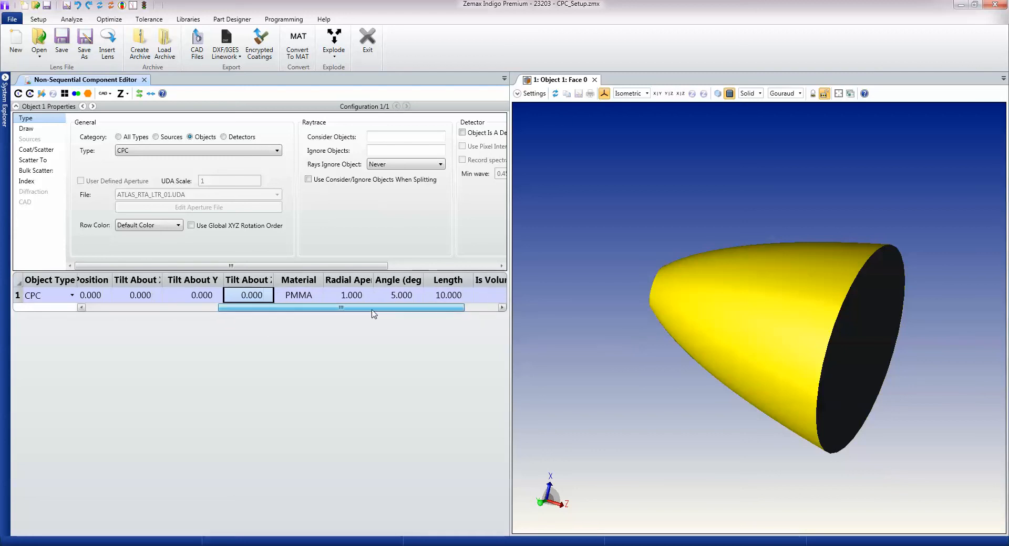
{"action": "scroll", "scroll_direction": "right", "scroll_amount": 3}
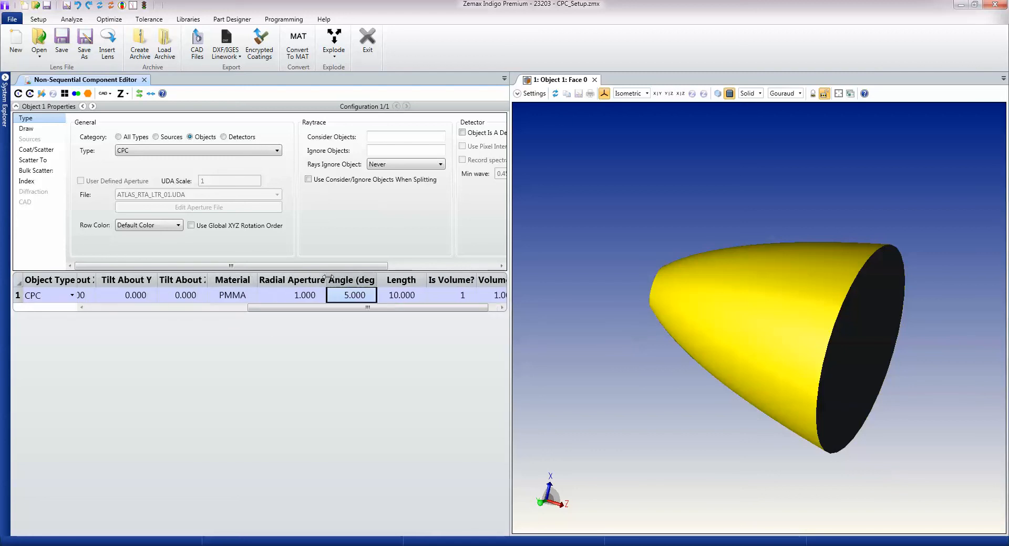
{"action": "left_click", "coordinate": [412, 295]}
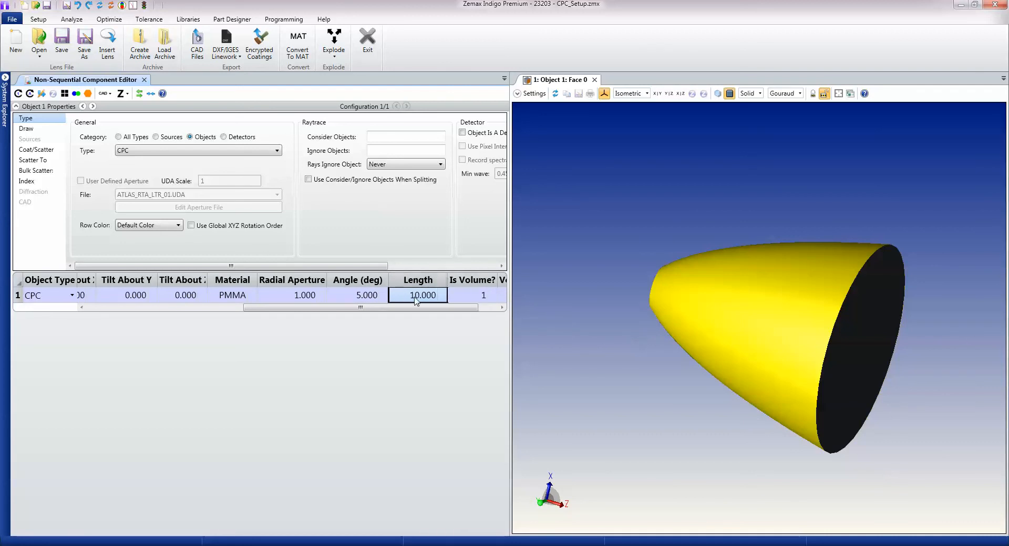
{"action": "mouse_move", "coordinate": [417, 394]}
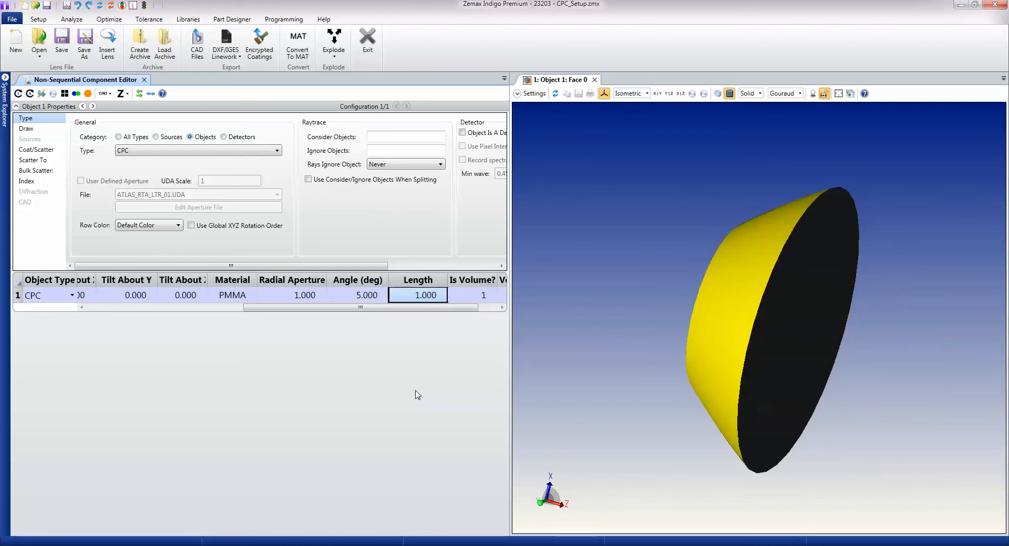
Step: Set the CPC length to 5 and then 20, giving a longer reflector
{"action": "type", "text": "5.000"}
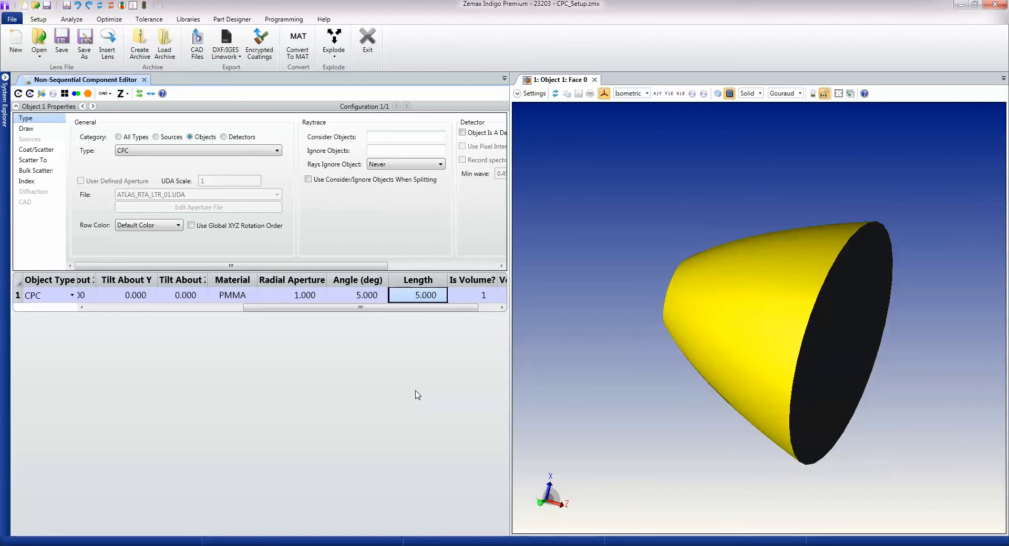
{"action": "type", "text": "20"}
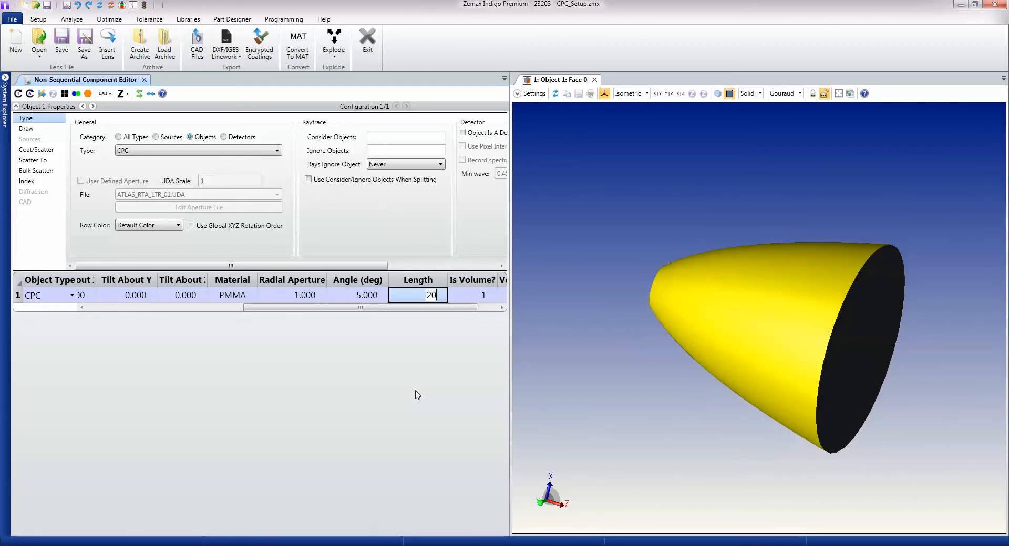
{"action": "key", "text": "Return"}
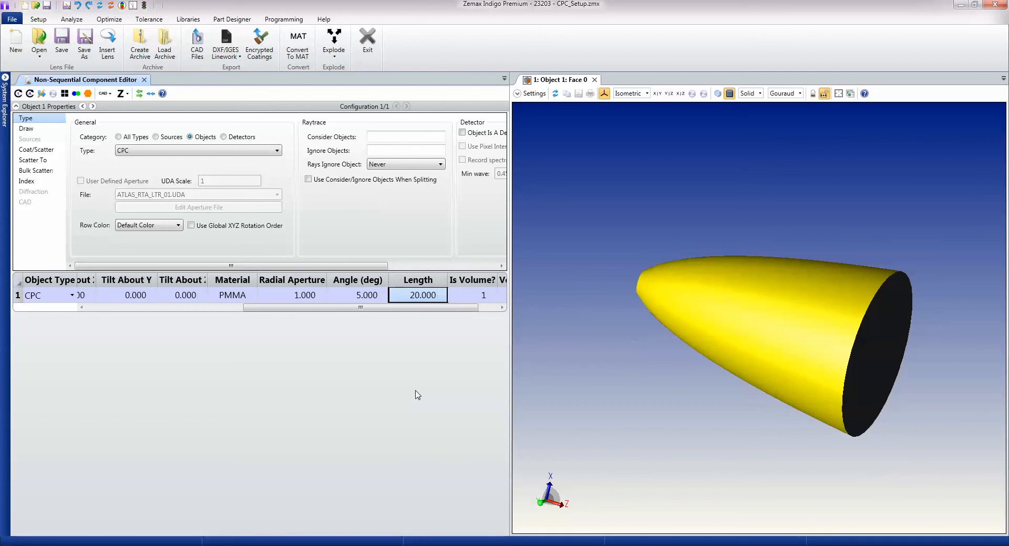
{"action": "mouse_move", "coordinate": [659, 103]}
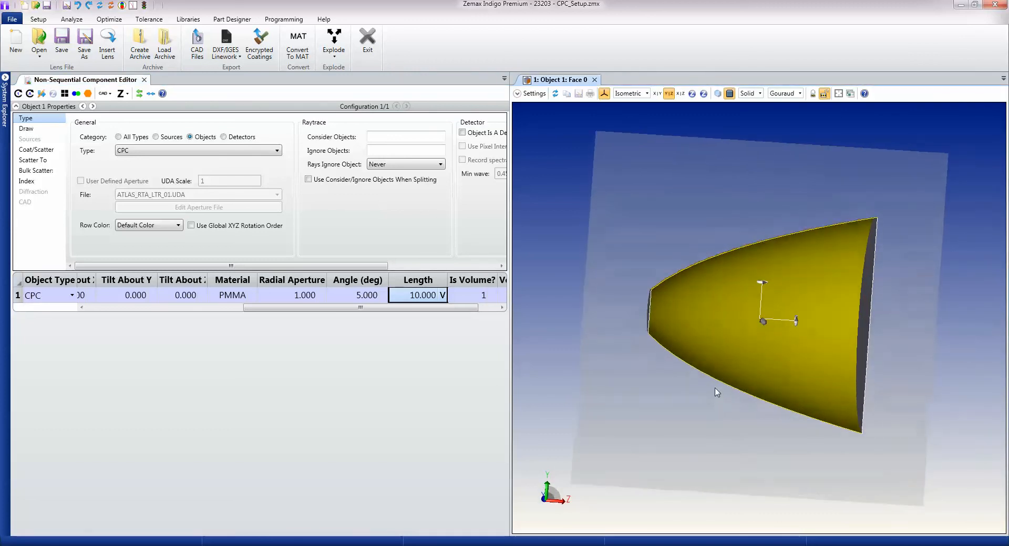
Step: From the Radial Aperture cell, set the CPC's angle to 15 degrees for a wider flare
{"action": "left_click", "coordinate": [291, 295]}
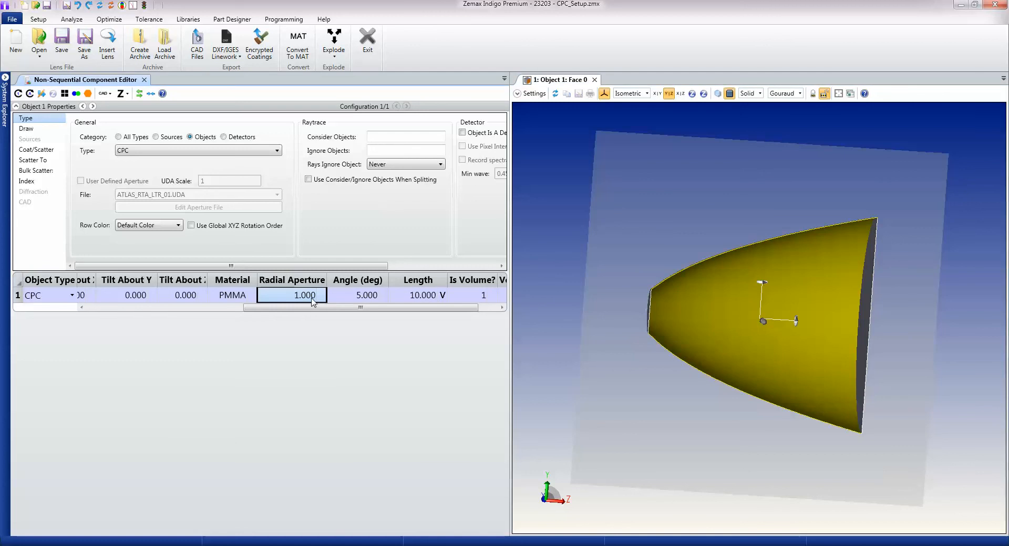
{"action": "type", "text": "5.000"}
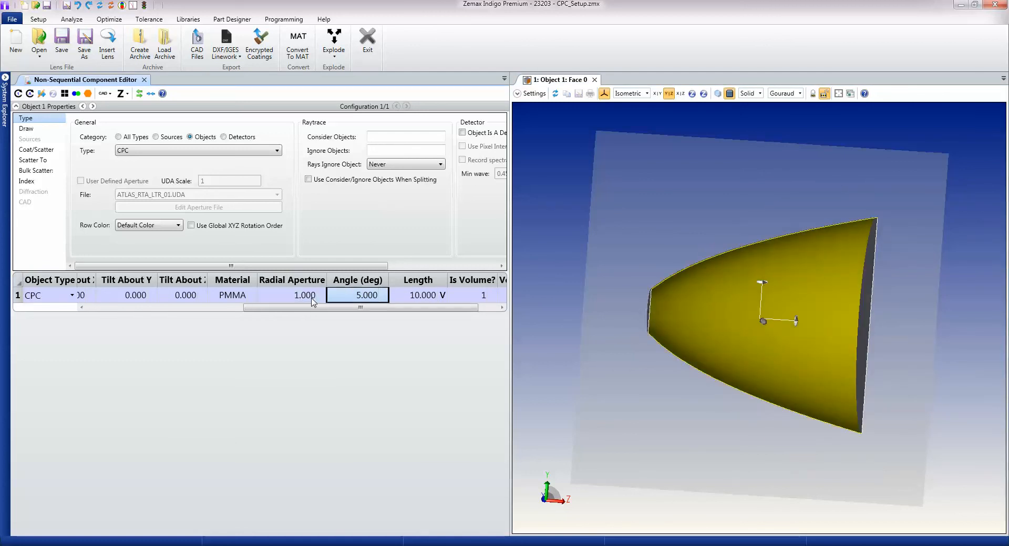
{"action": "type", "text": "15.000"}
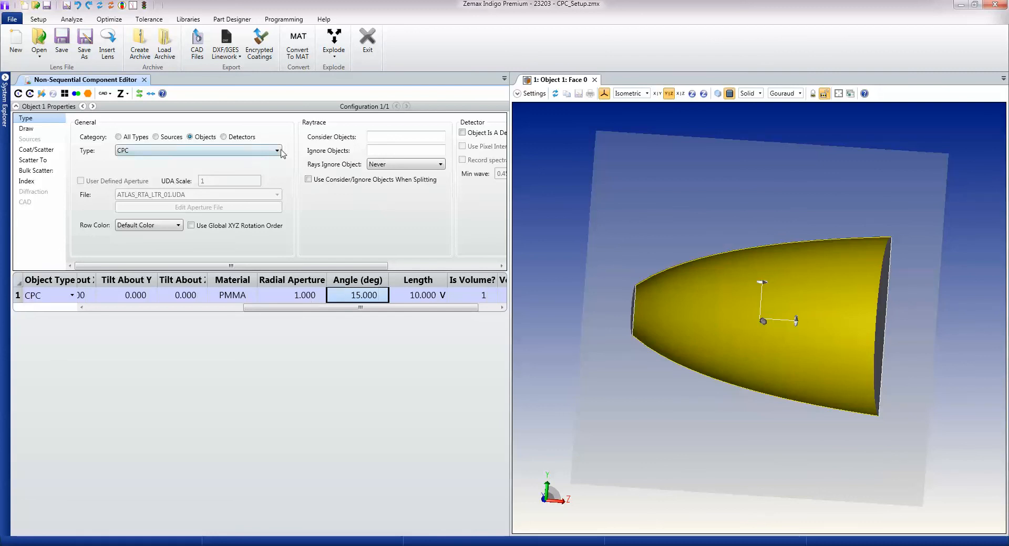
{"action": "left_click", "coordinate": [277, 150]}
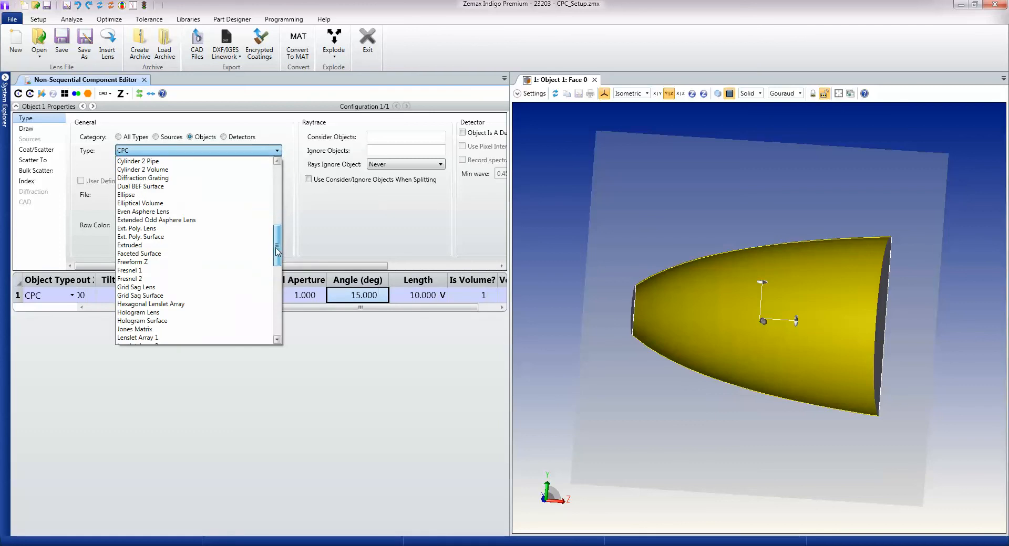
{"action": "scroll", "scroll_direction": "down", "scroll_amount": 3}
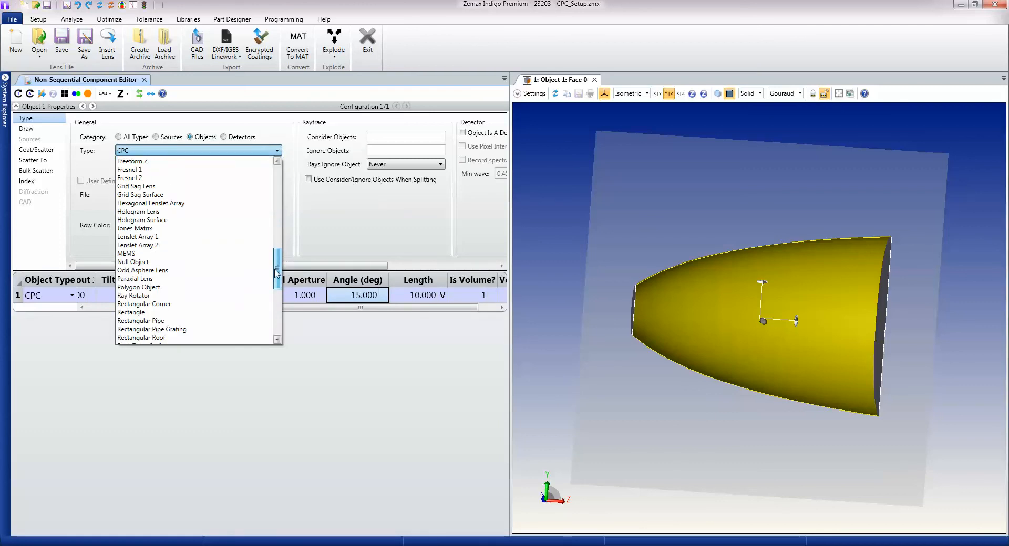
{"action": "scroll", "scroll_direction": "up", "scroll_amount": 3}
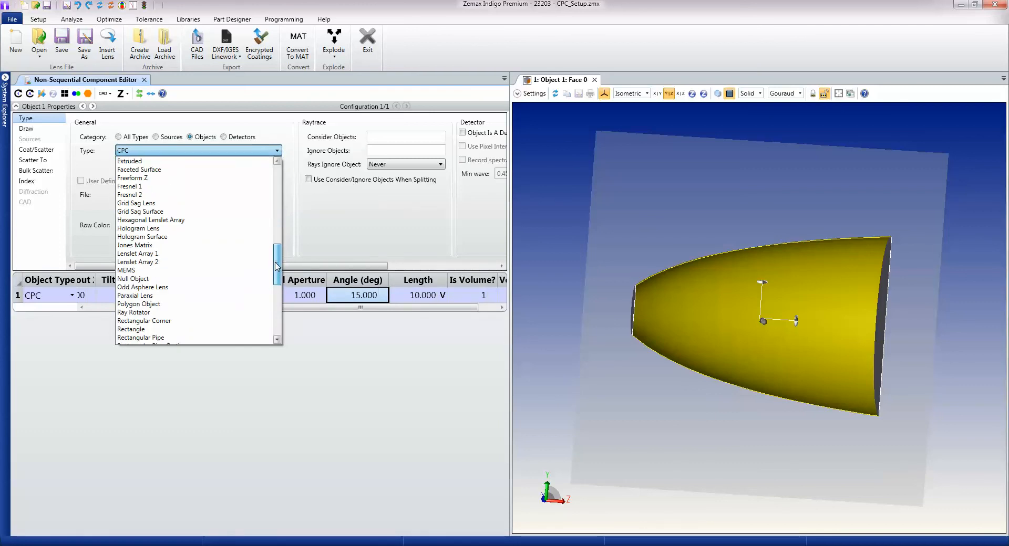
{"action": "scroll", "scroll_direction": "up", "scroll_amount": 3}
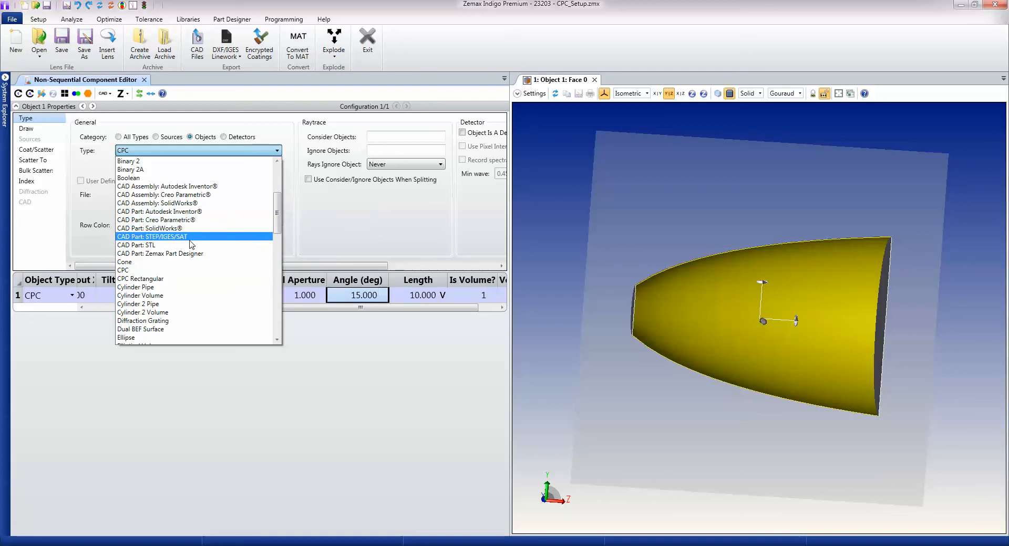
{"action": "mouse_move", "coordinate": [196, 253]}
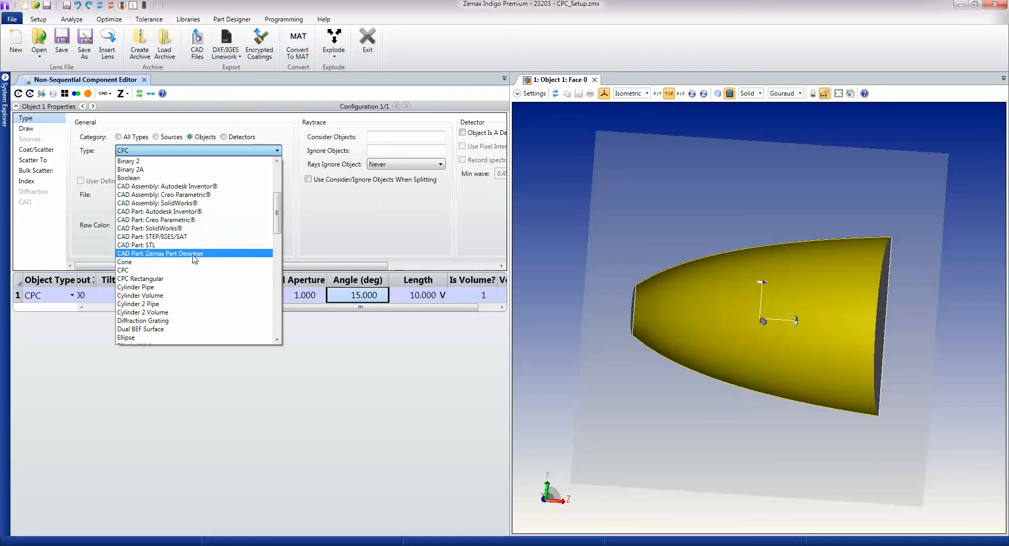
{"action": "mouse_move", "coordinate": [128, 161]}
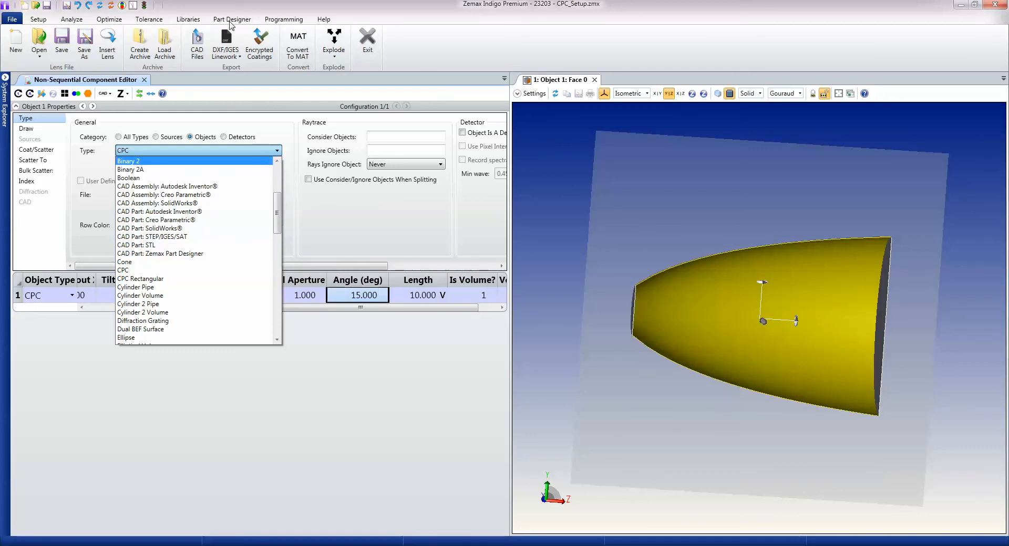
{"action": "left_click", "coordinate": [123, 270]}
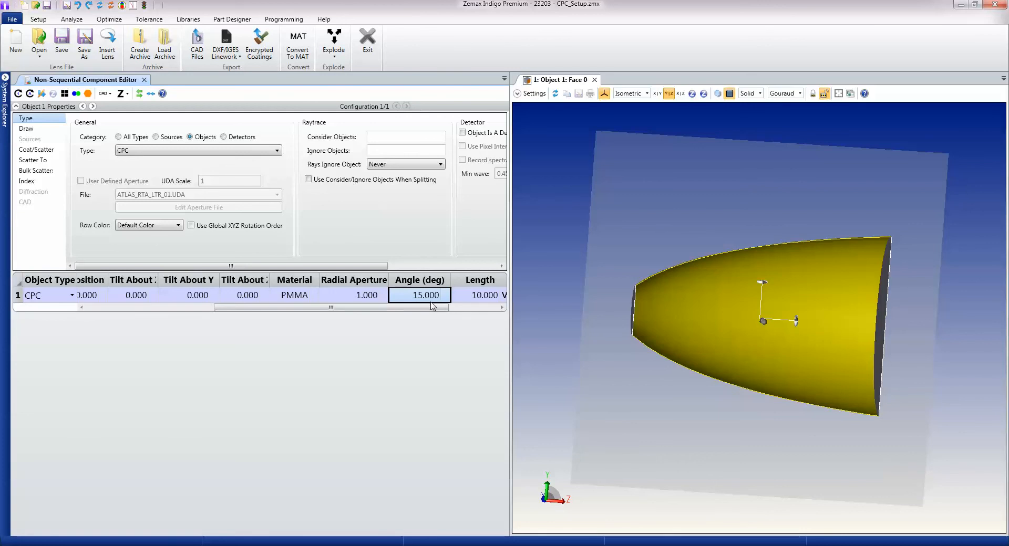
{"action": "scroll", "scroll_direction": "right", "scroll_amount": 3}
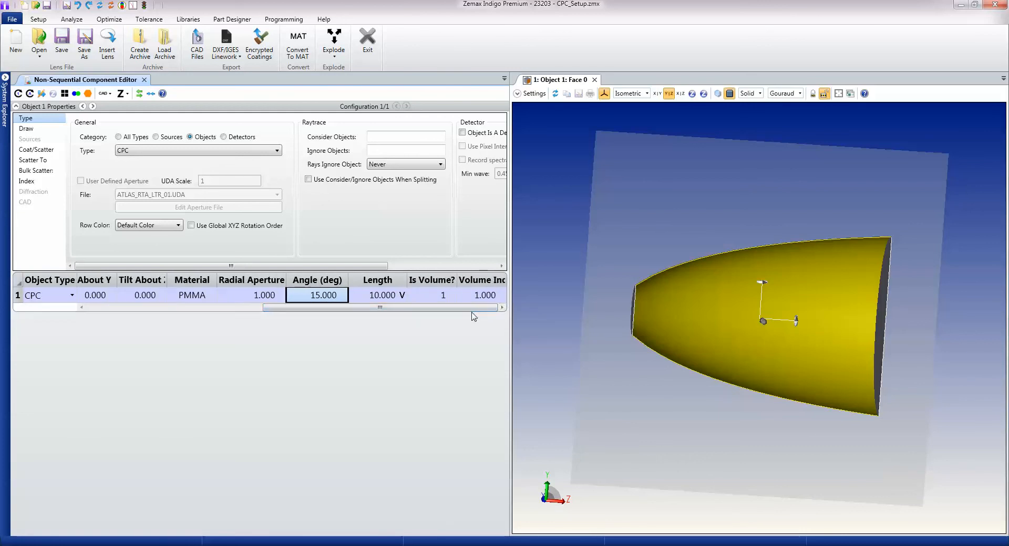